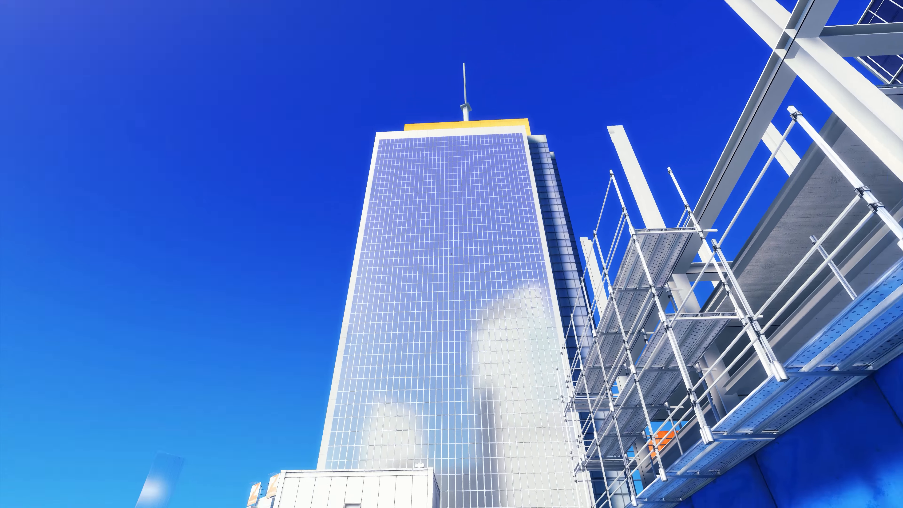
mouse_move(451, 254)
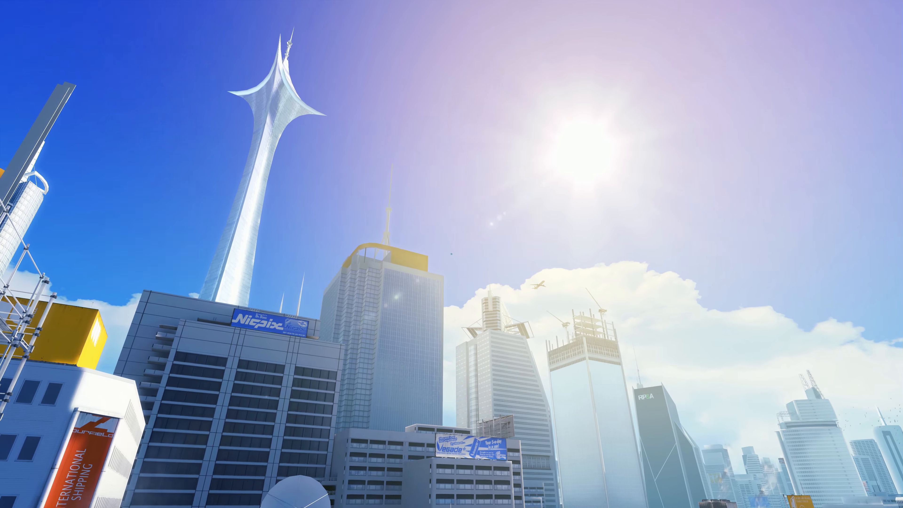
- Briefly bring up the game's settings menu and close it again
scroll("down", 3)
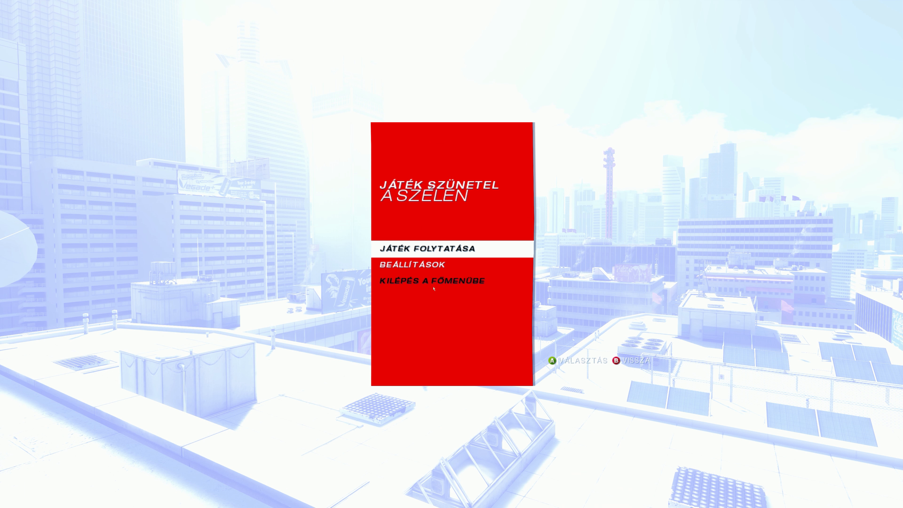
left_click(411, 264)
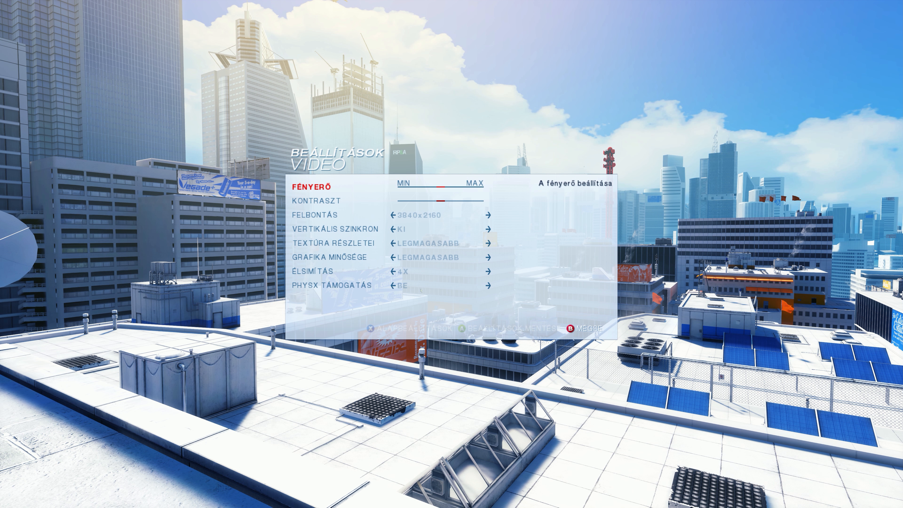
key("Escape")
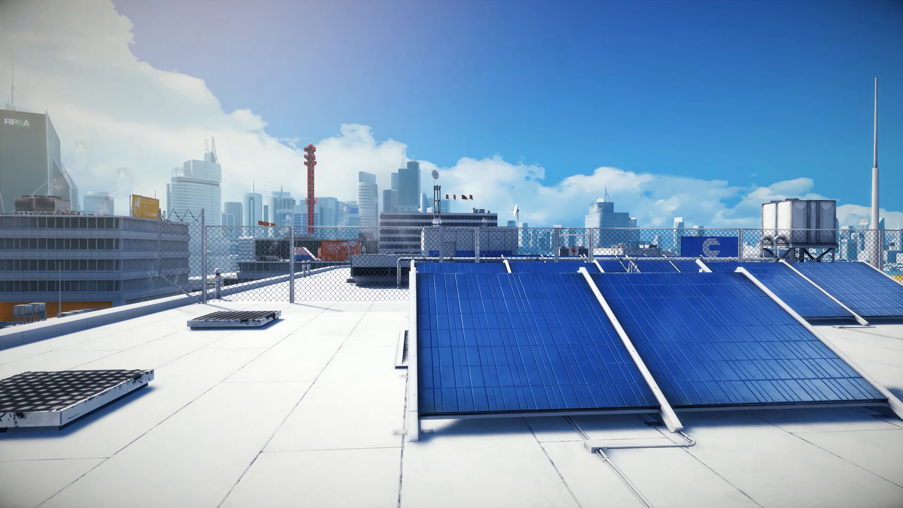
mouse_move(452, 254)
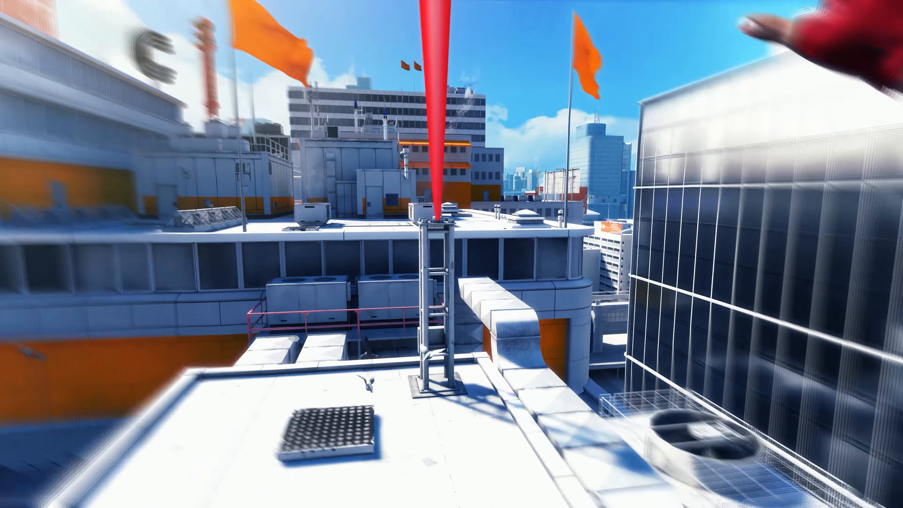
mouse_move(452, 254)
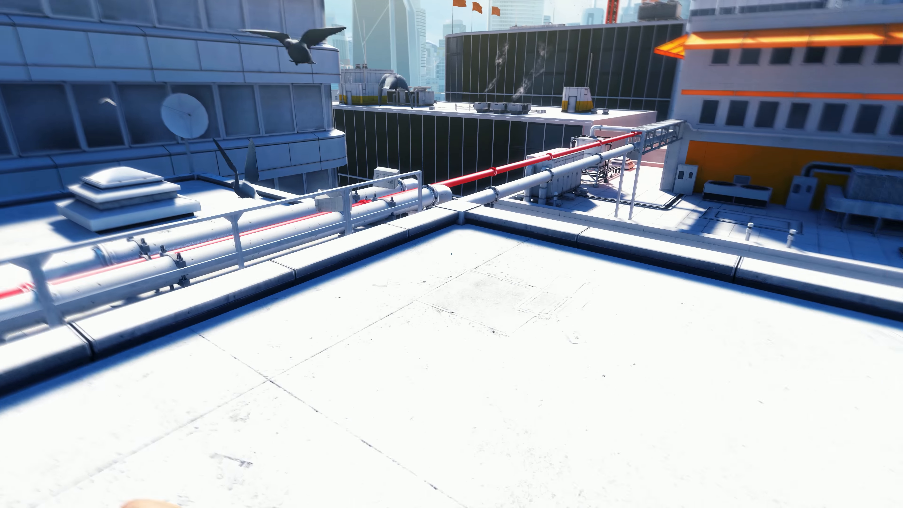
mouse_move(451, 254)
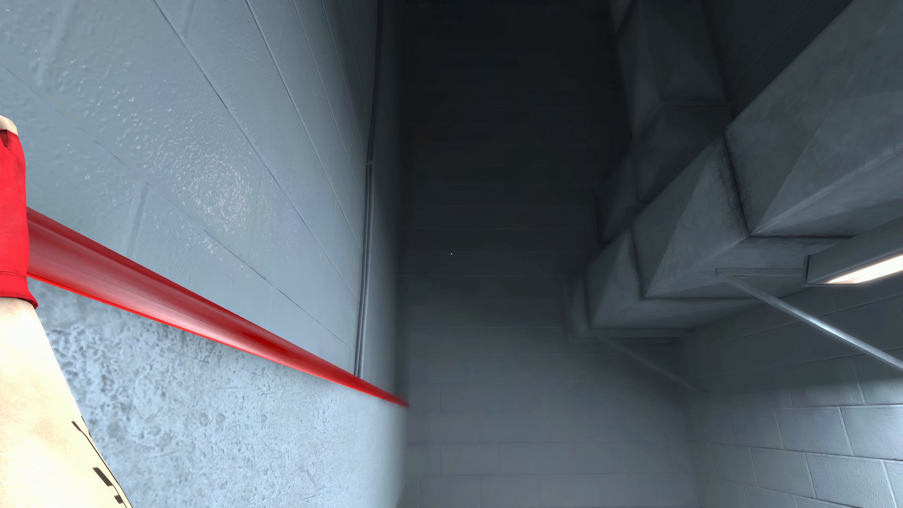
mouse_move(452, 254)
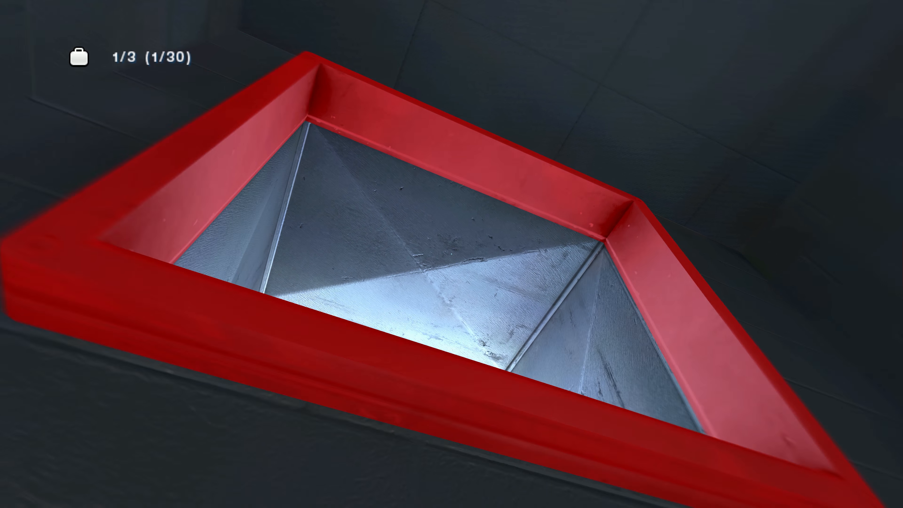
mouse_move(451, 254)
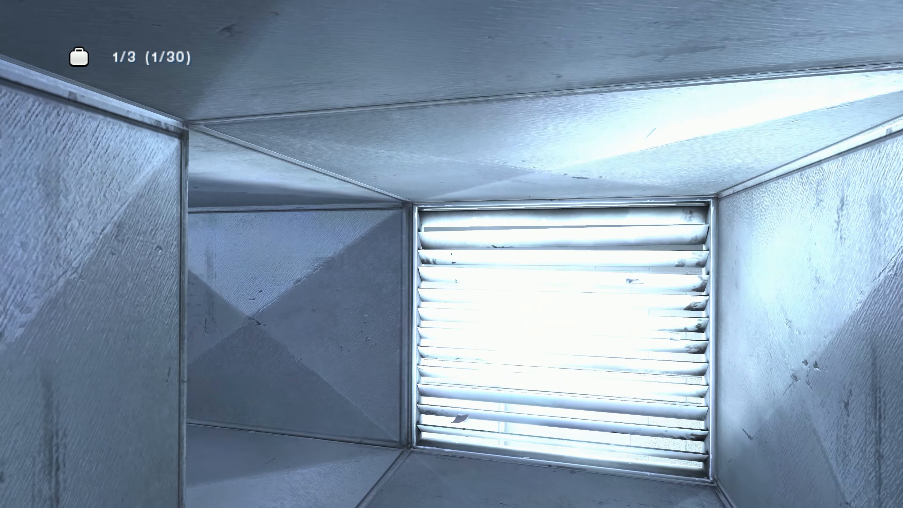
mouse_move(451, 254)
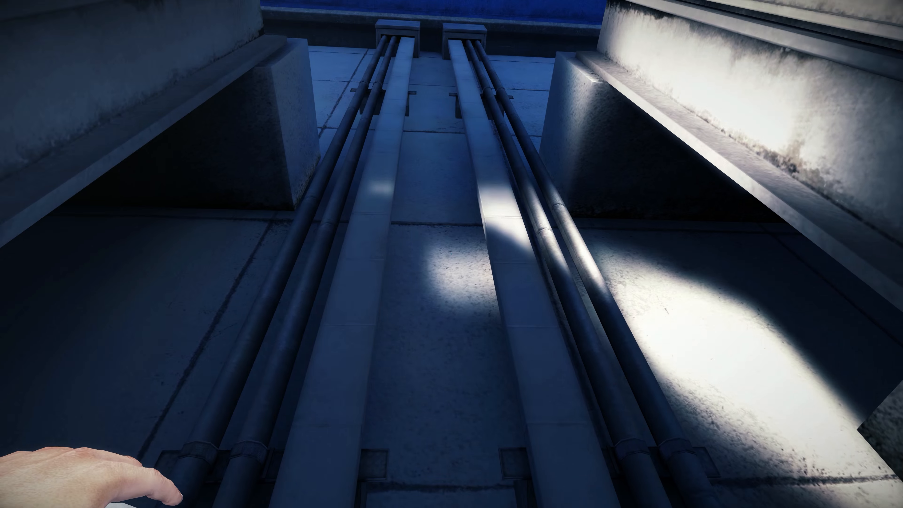
mouse_move(451, 254)
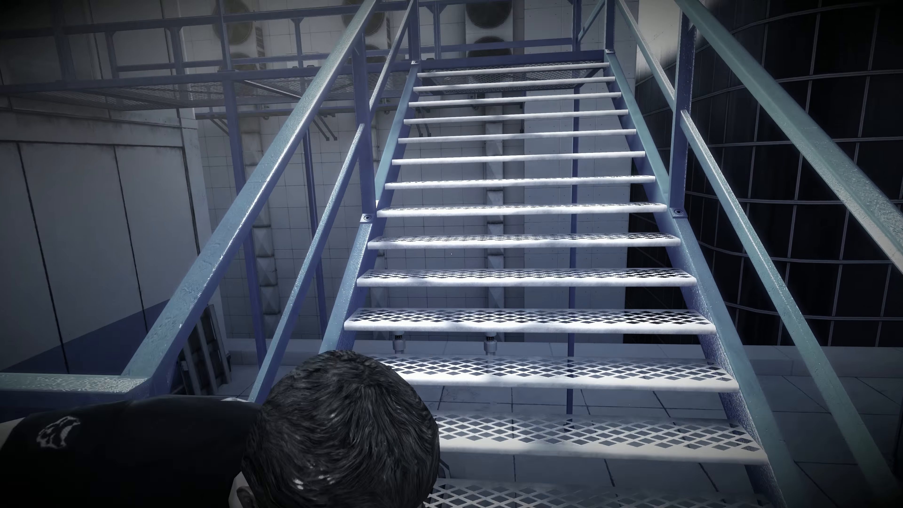
- Move forward along the pipes through the dark service area toward the metal stairs
key("w")
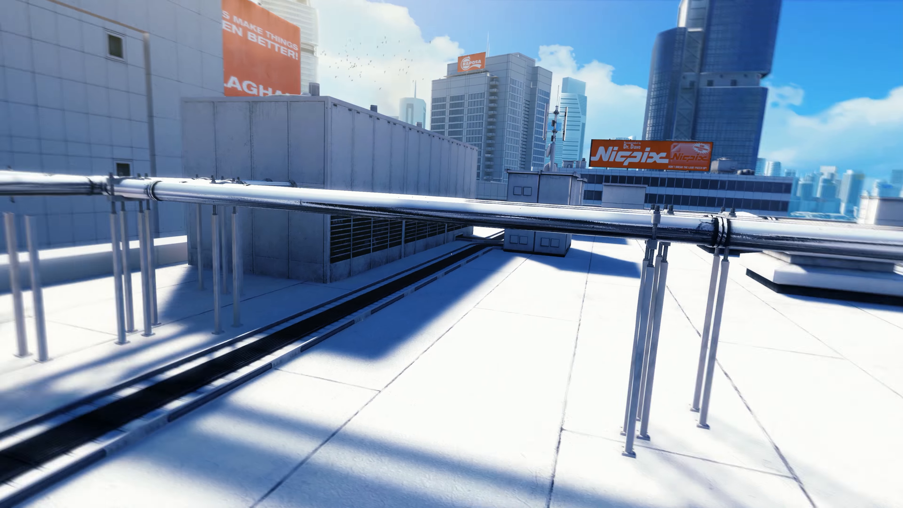
mouse_move(451, 254)
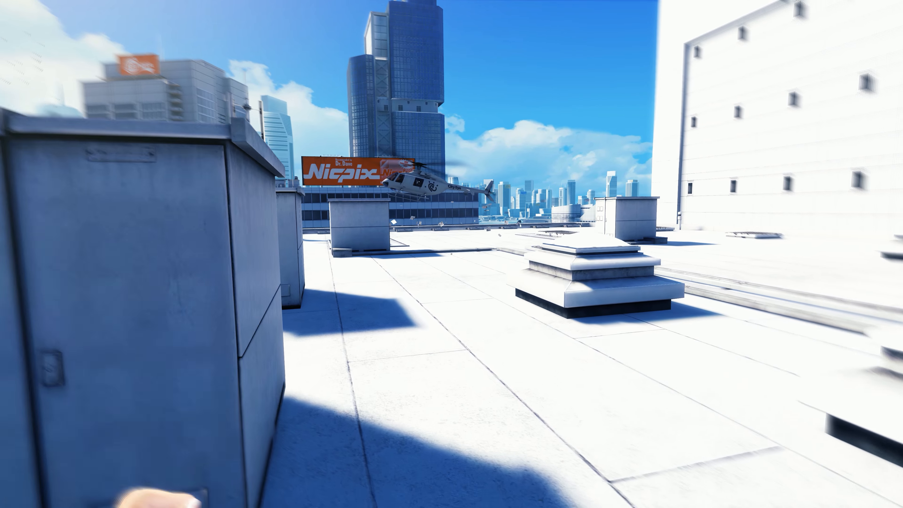